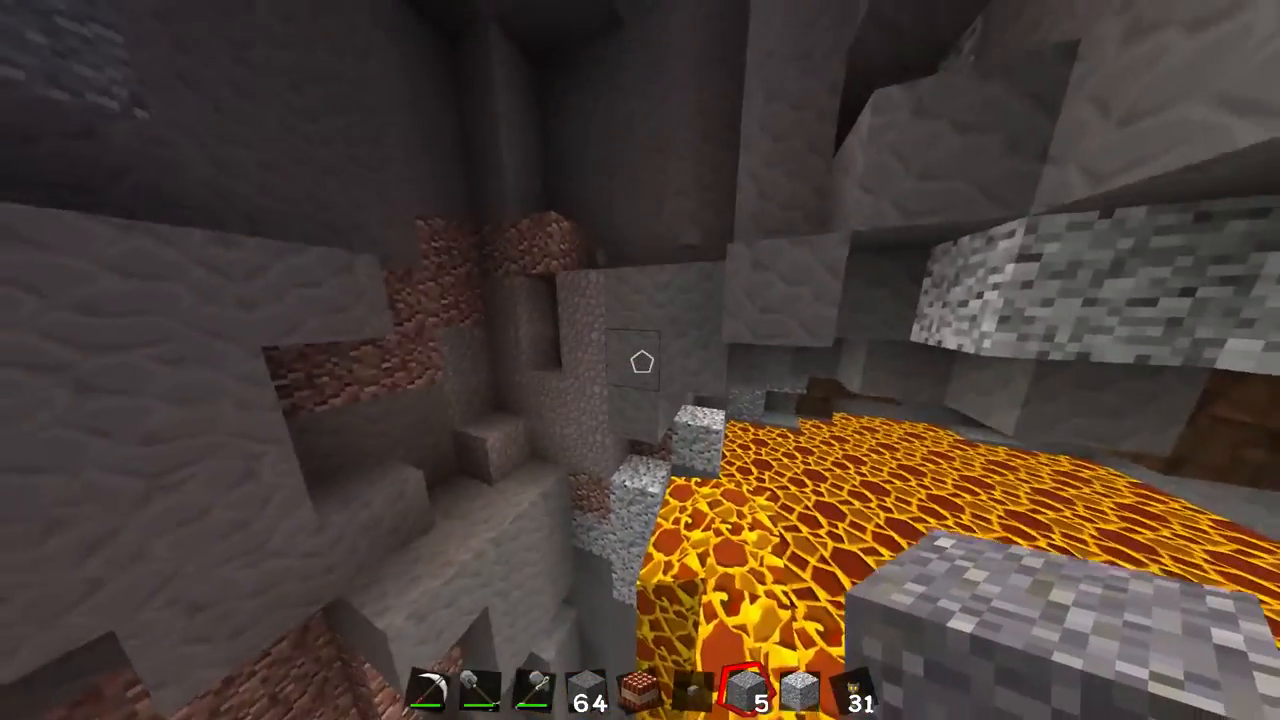
{"action": "mouse_move", "coordinate": [640, 360]}
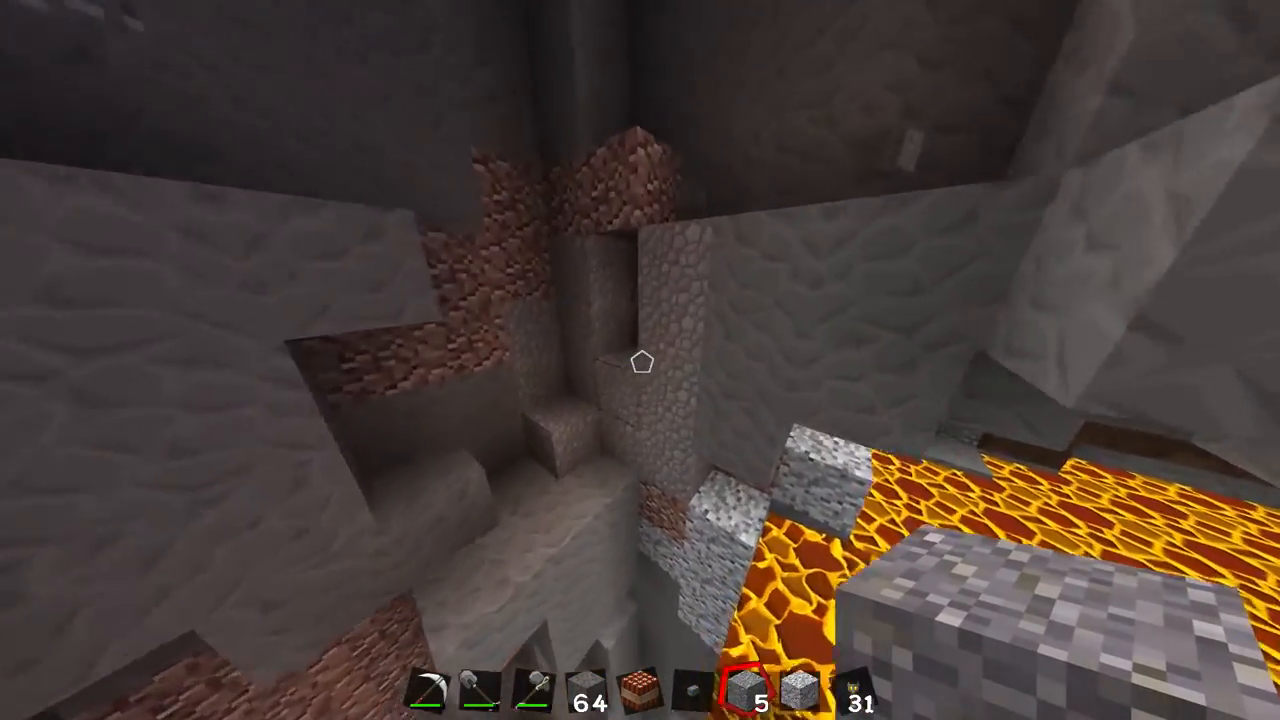
{"action": "mouse_move", "coordinate": [640, 360]}
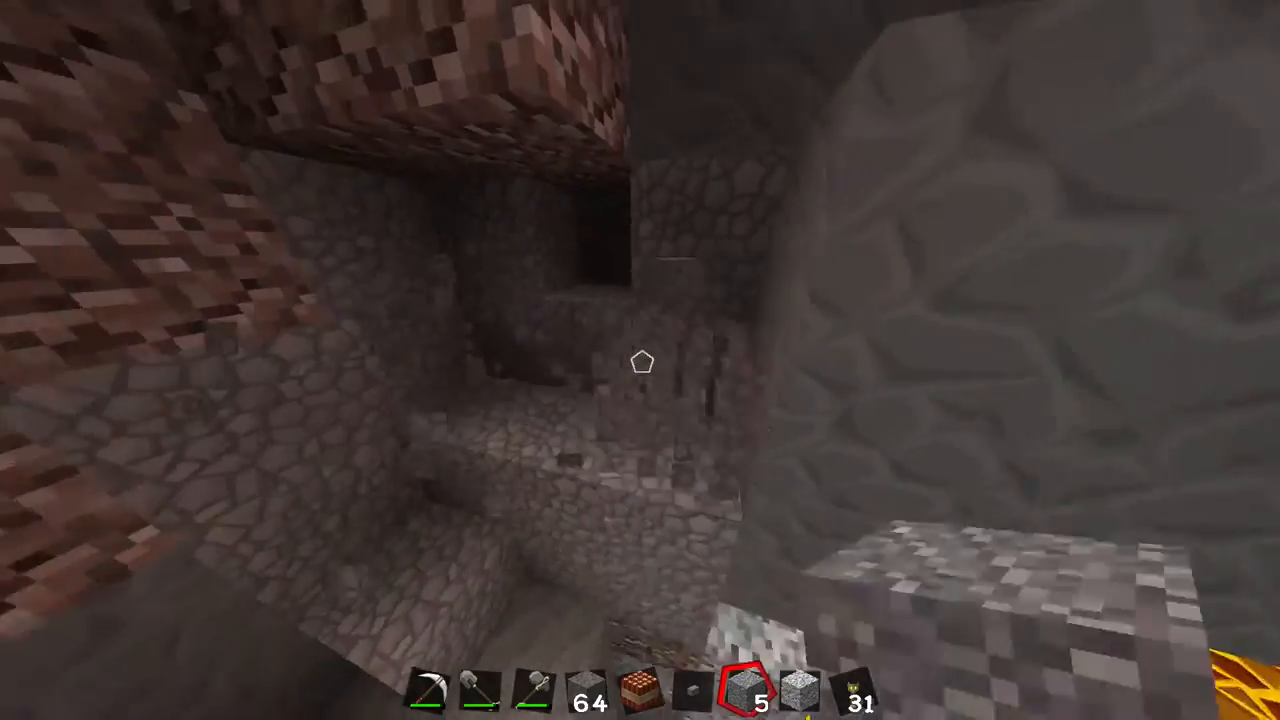
{"action": "mouse_move", "coordinate": [640, 360]}
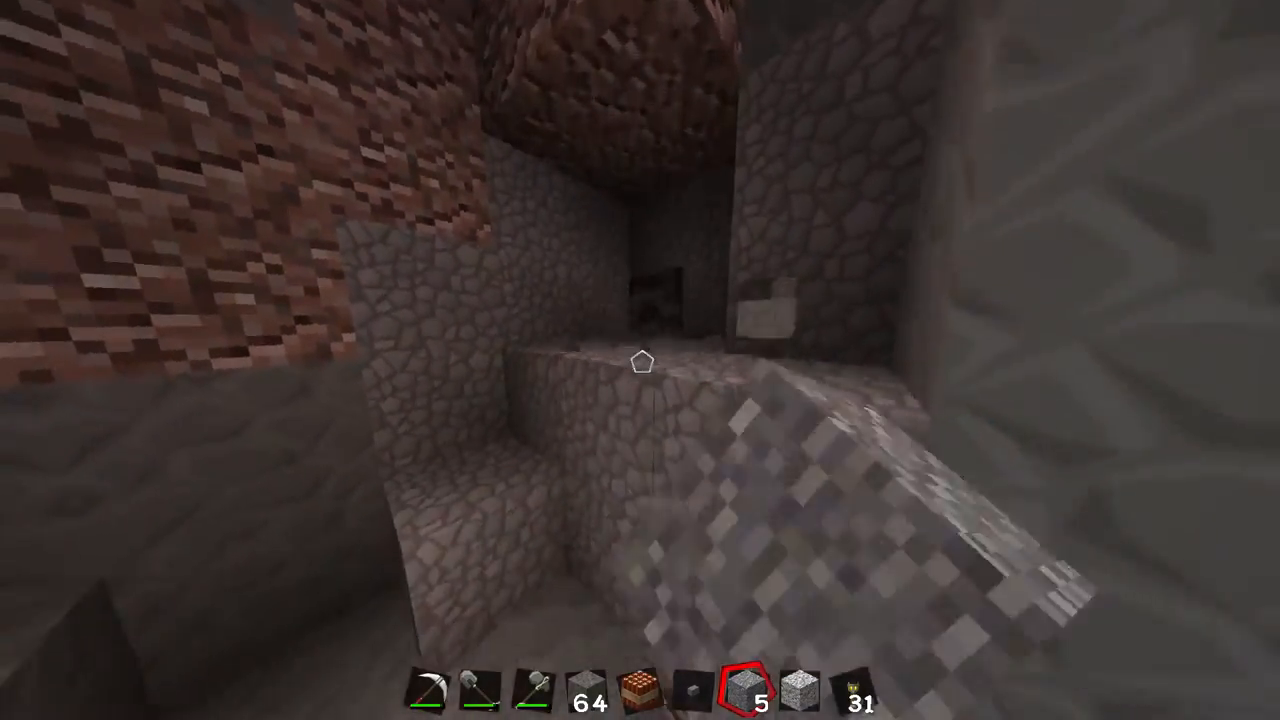
{"action": "mouse_move", "coordinate": [640, 360]}
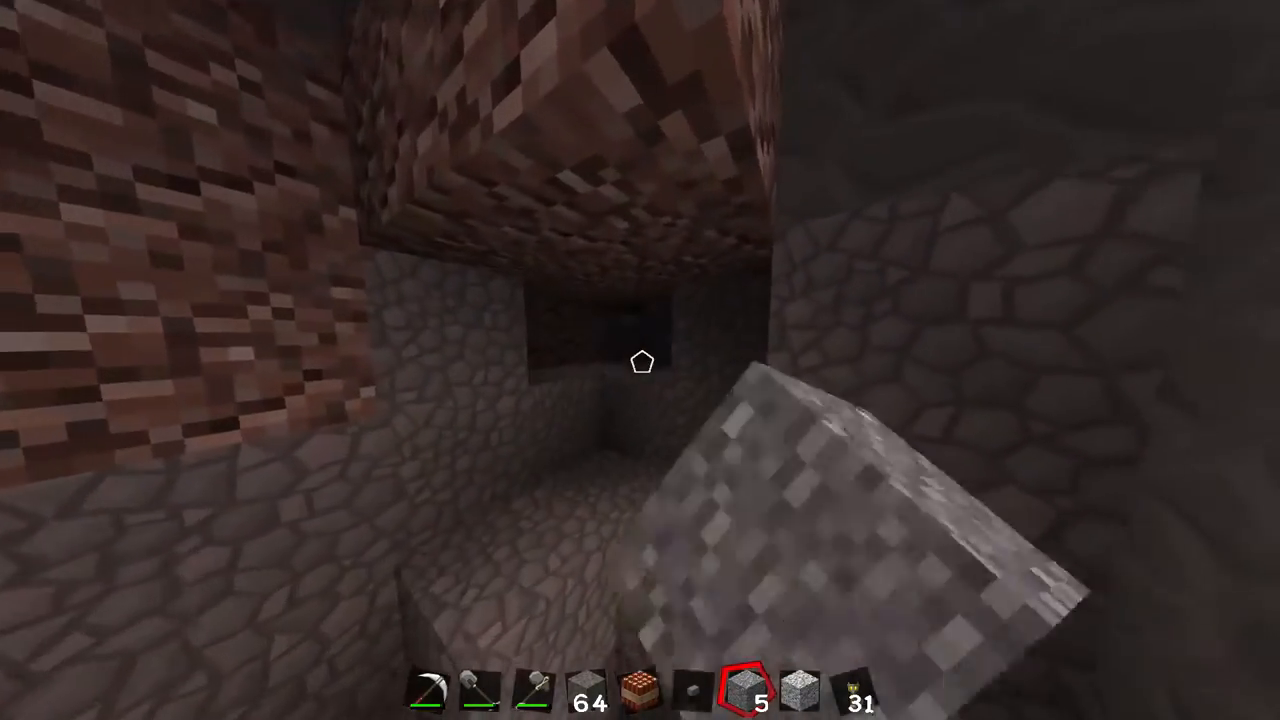